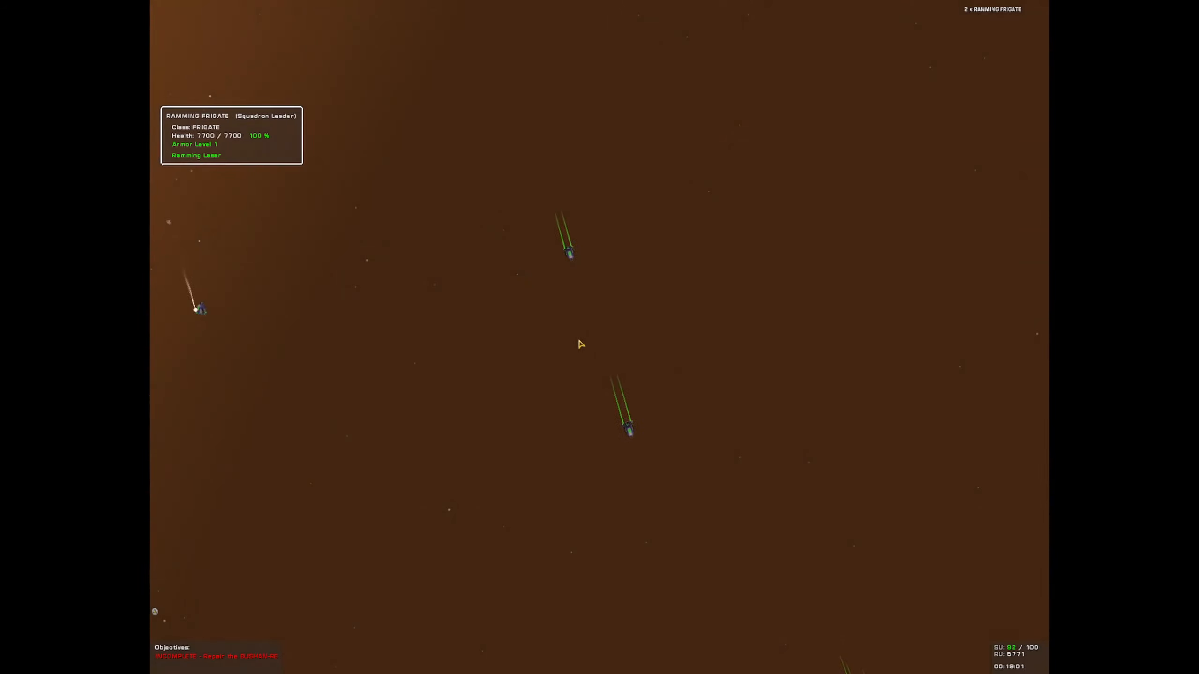
mouse_move(801, 465)
type("Eg 5")
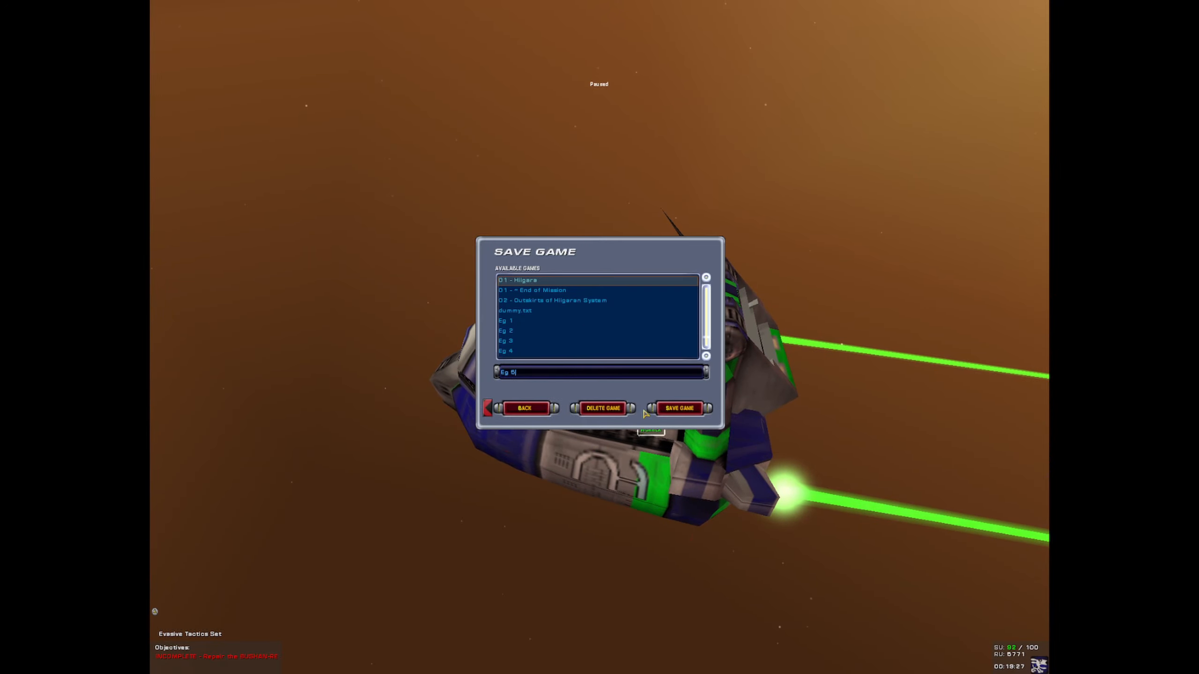
Confirm the save to store the mission progress as 'Eg 5'
left_click(678, 407)
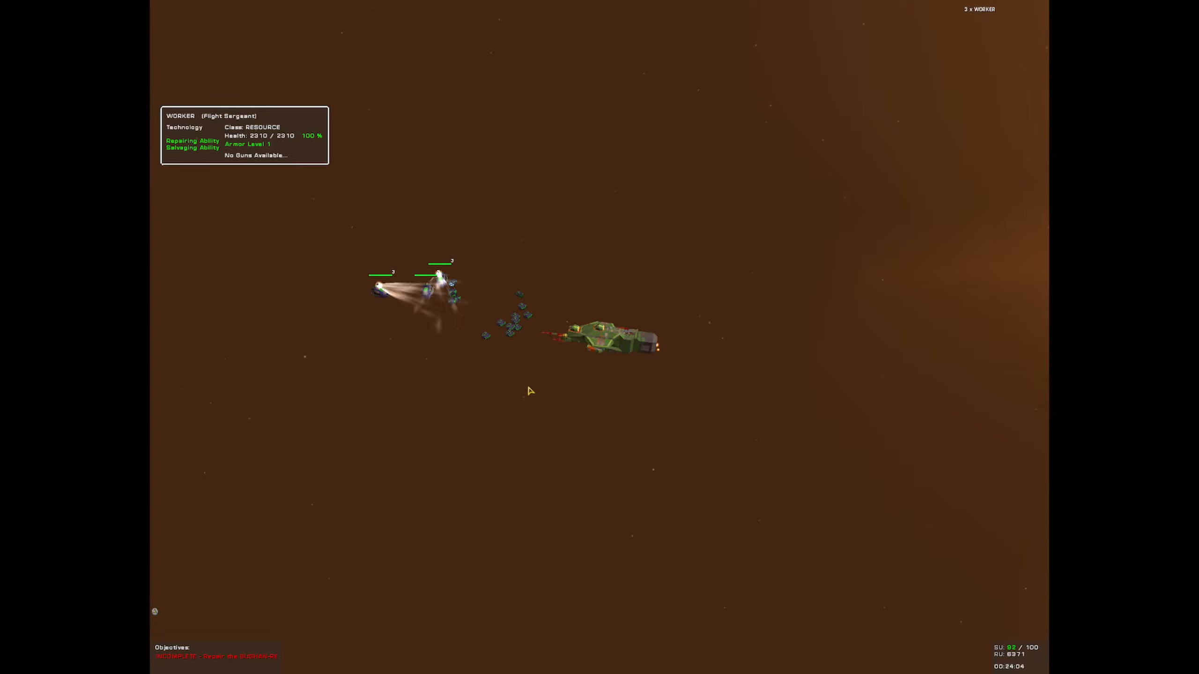
Order the three workers to repair or salvage beside the green ship
left_click(604, 339)
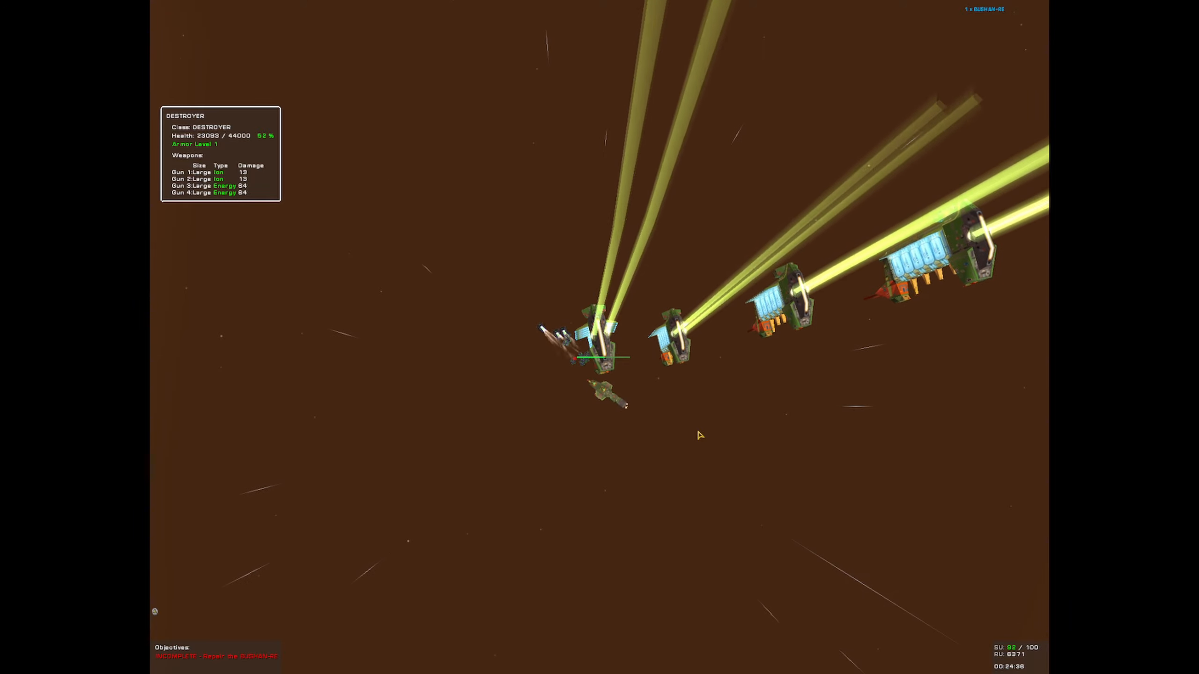
Bring up the destroyers' command menu to order a beam-weapon attack
right_click(698, 434)
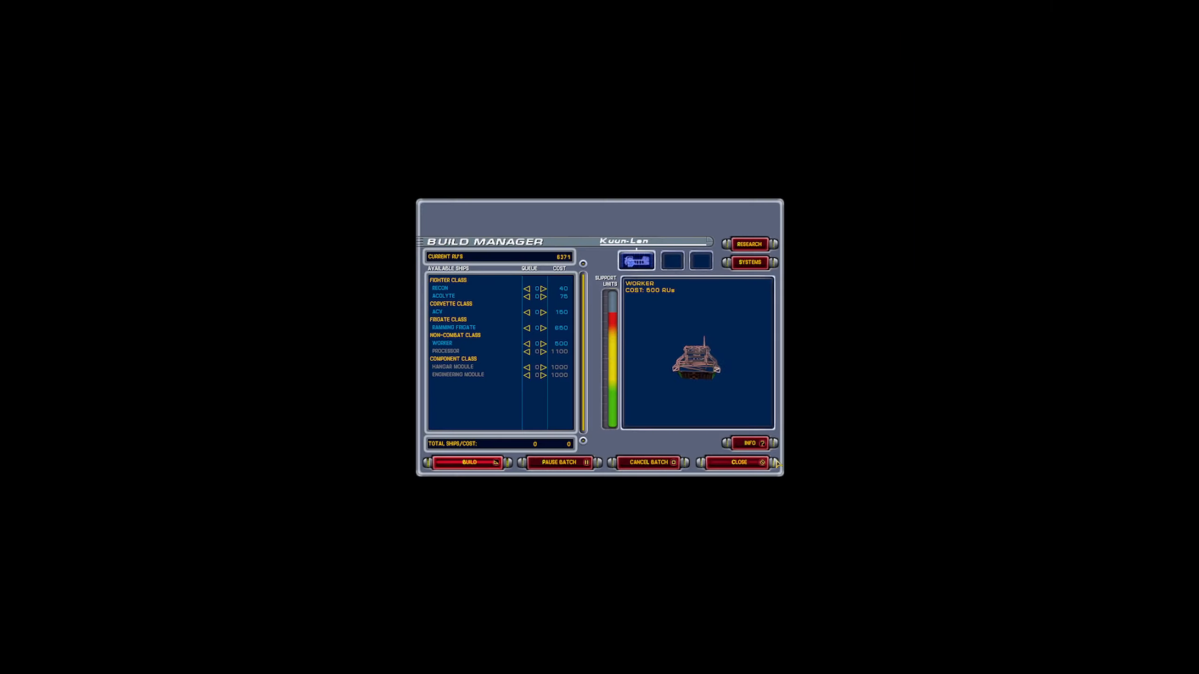
Queue three ACV corvettes for 450 RUs and start building them
left_click(544, 312)
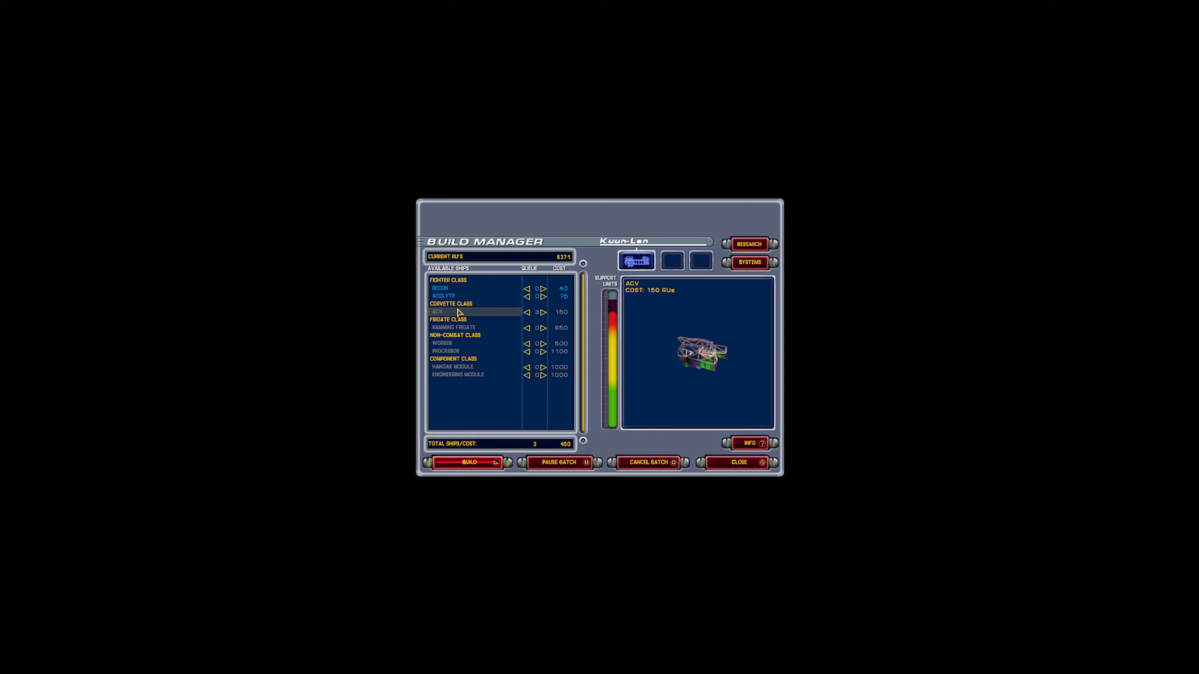
left_click(736, 462)
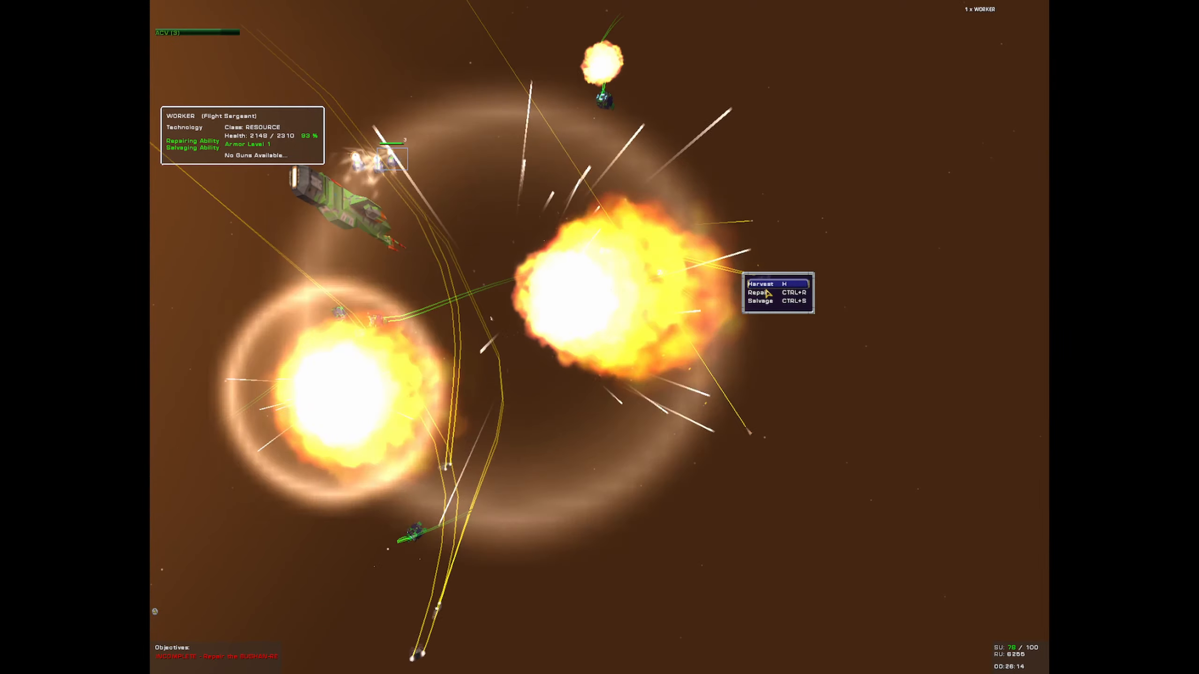
Order the worker to repair the damaged ships
left_click(760, 301)
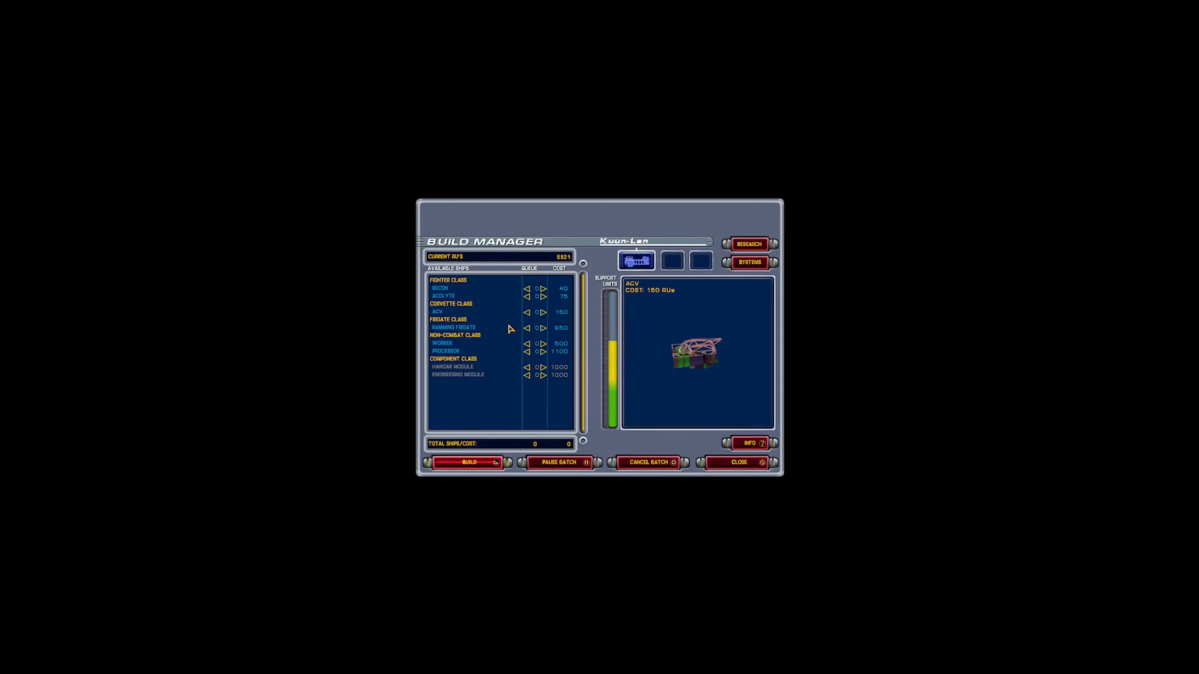
Close the Build Manager to watch the ACV corvettes in battle
left_click(543, 311)
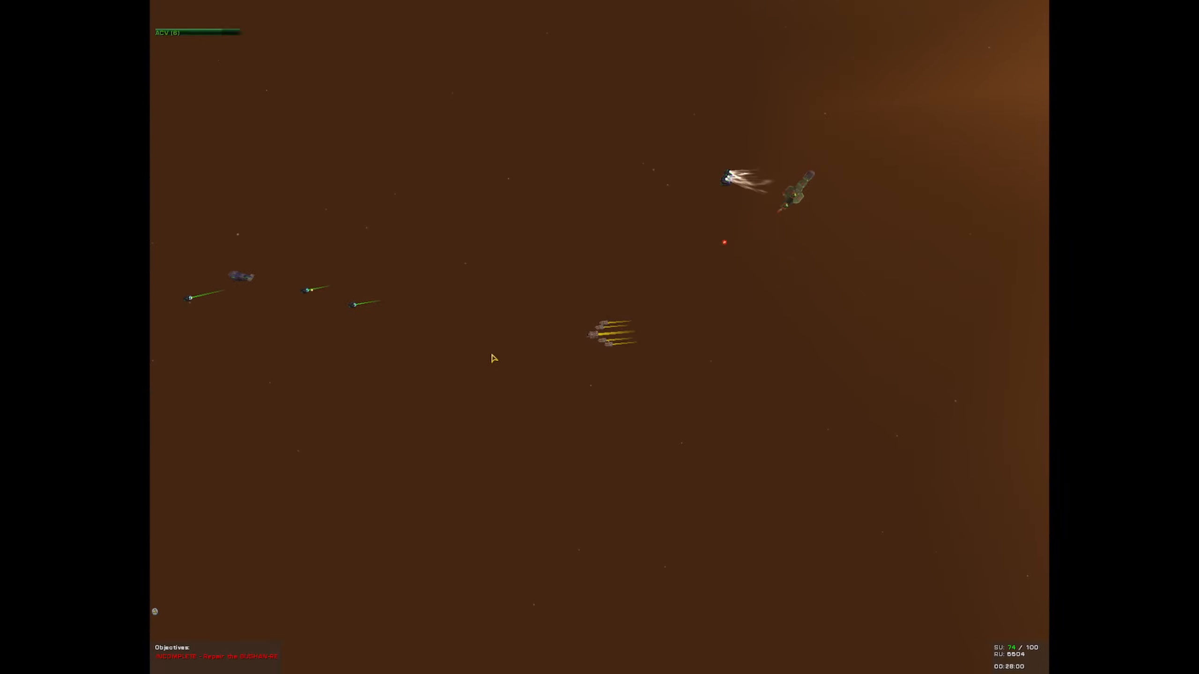
Select the thirteen ACV corvettes beside the purple-hulled mothership
left_click(321, 283)
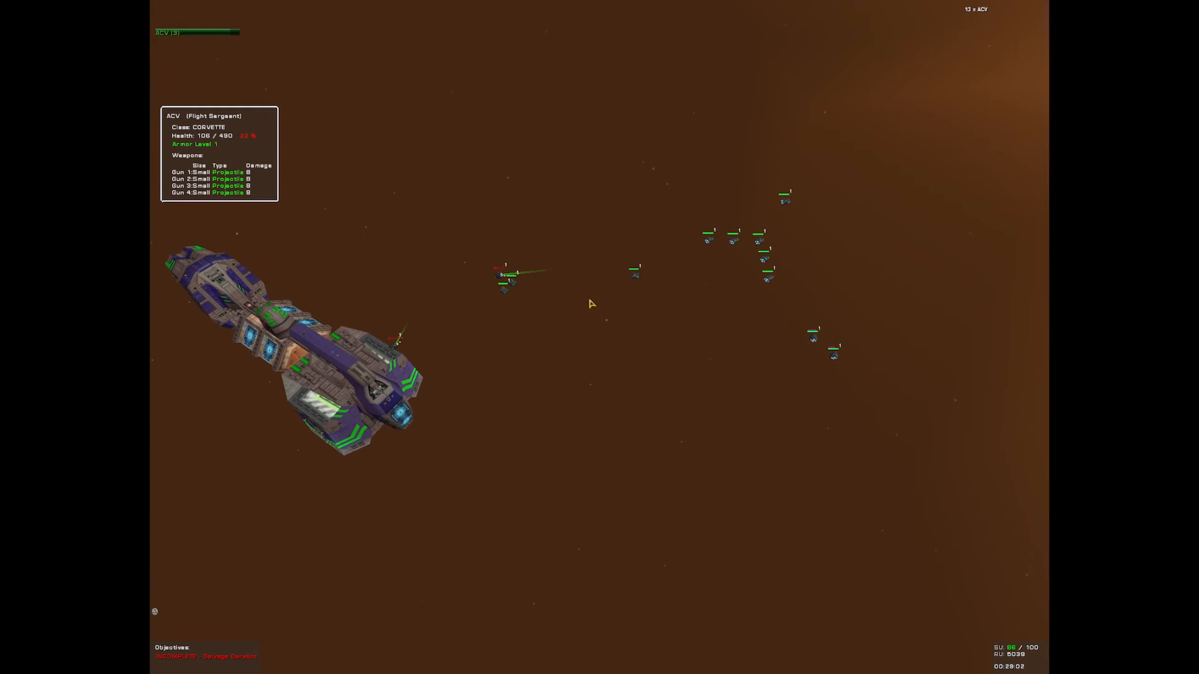
Band-select the ramming frigate on the sensors map
left_click_drag(602, 175, 911, 434)
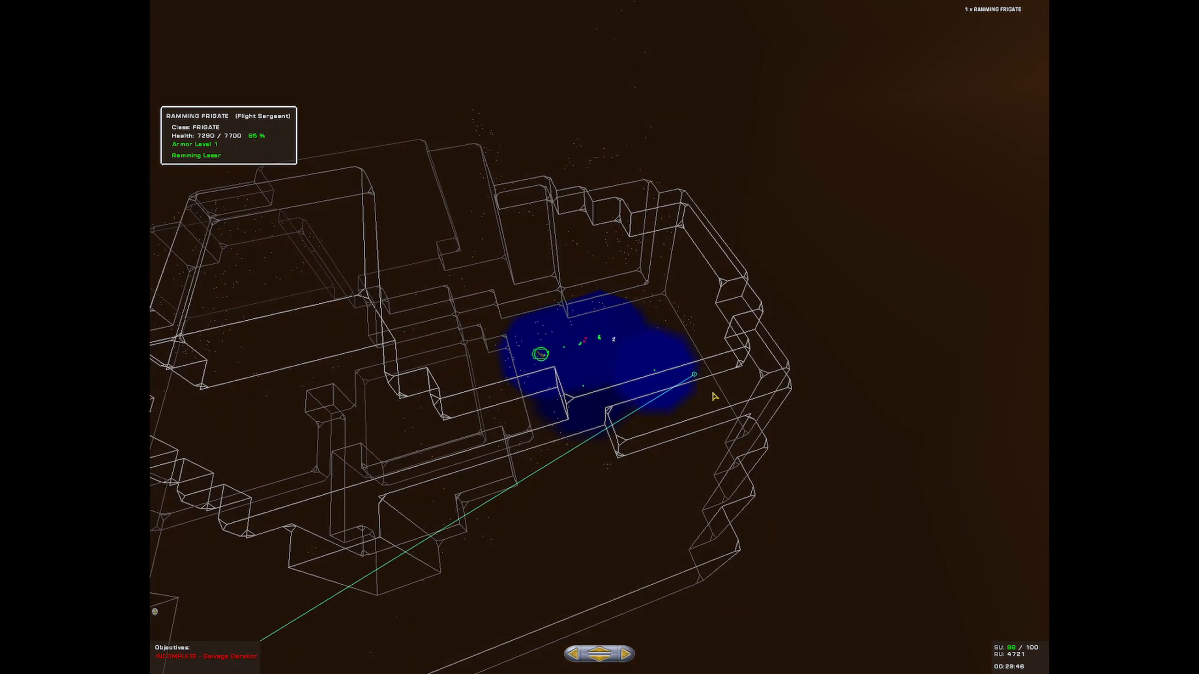
Order the selected ACV corvettes to move inside the derelict structure
right_click(694, 379)
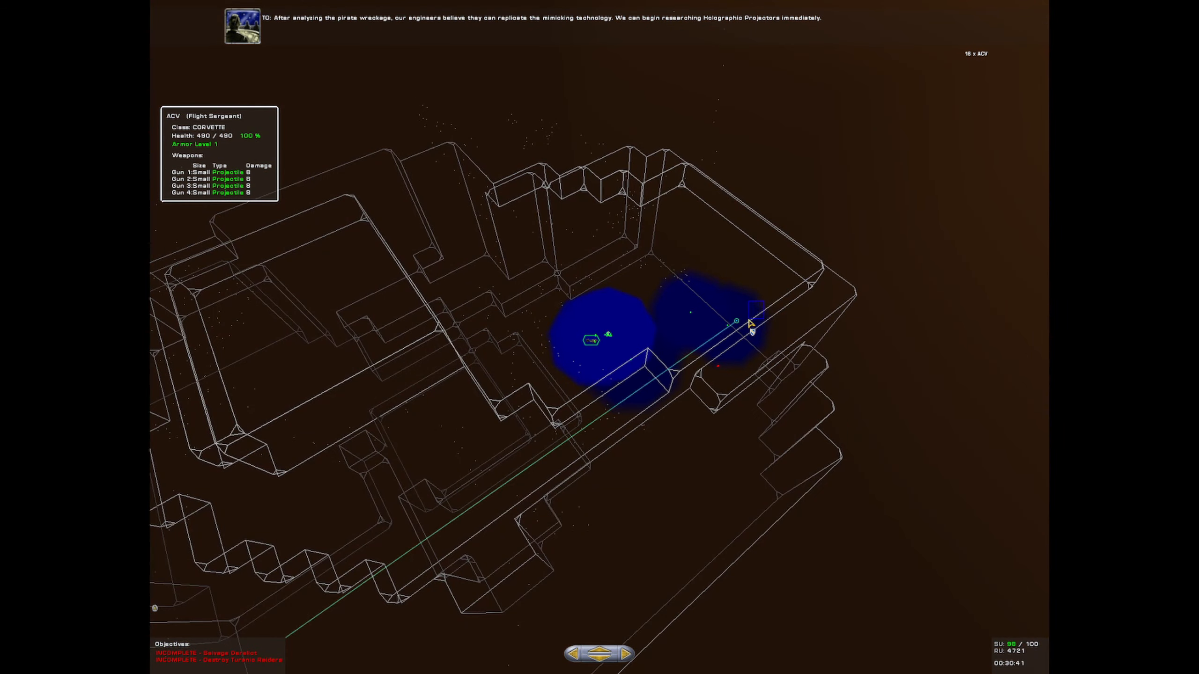
Bring up the selected ships' orders menu to set Evasive tactics
right_click(753, 327)
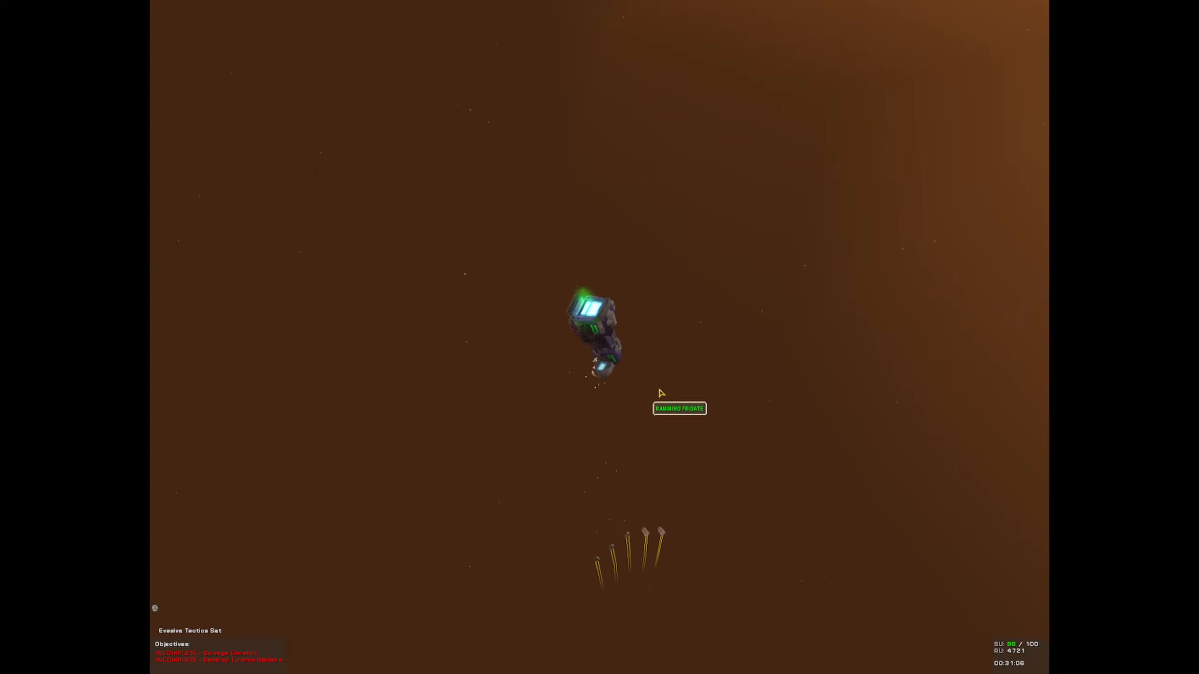
Reopen the Build Manager to review production at 4721 RUs, with nothing queued
left_click(599, 333)
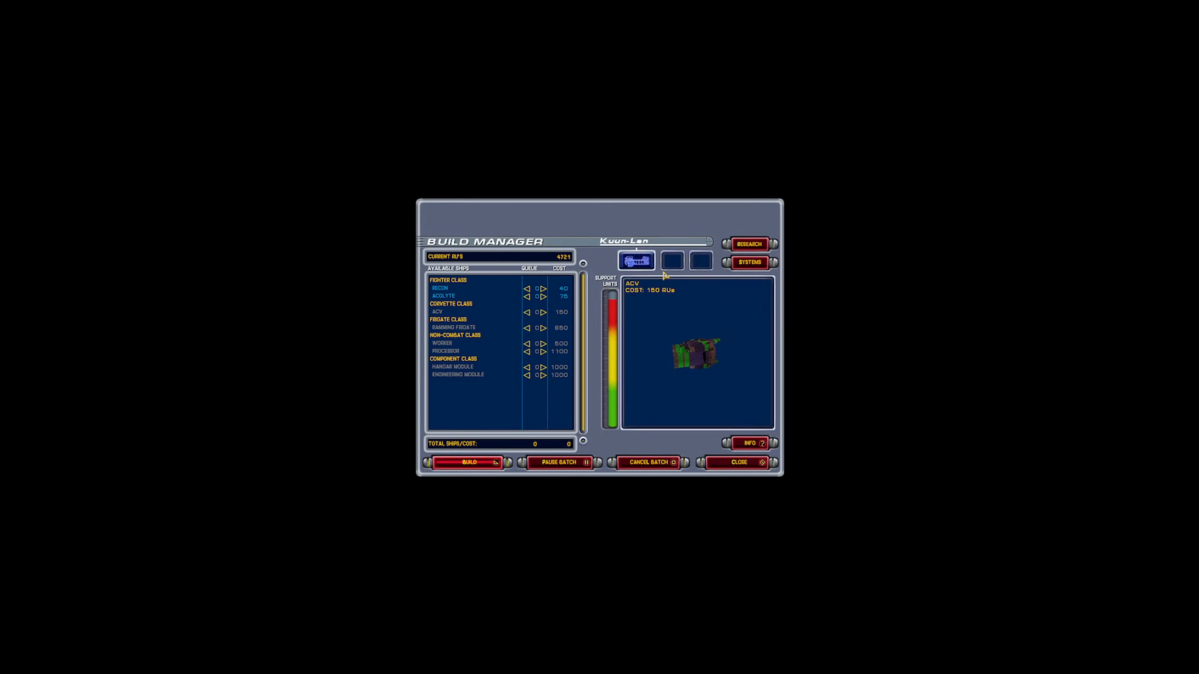
Start researching the Holographic Emitter from the Engineering Module in the Research Manager
left_click(748, 244)
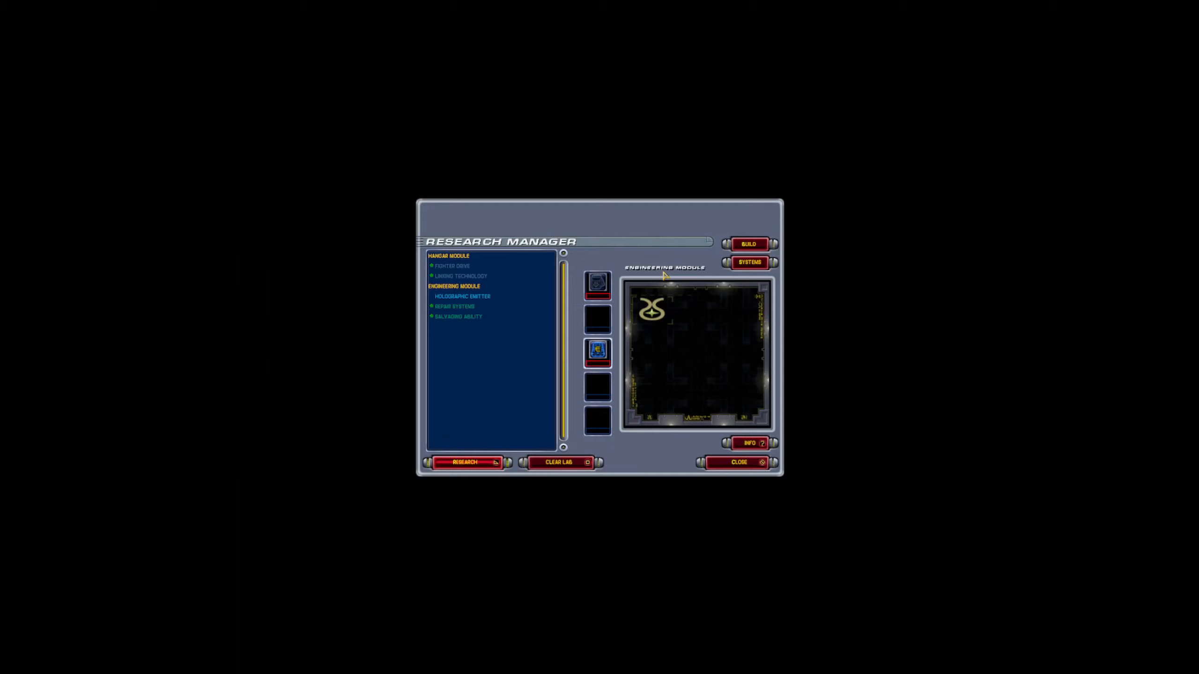
left_click(461, 296)
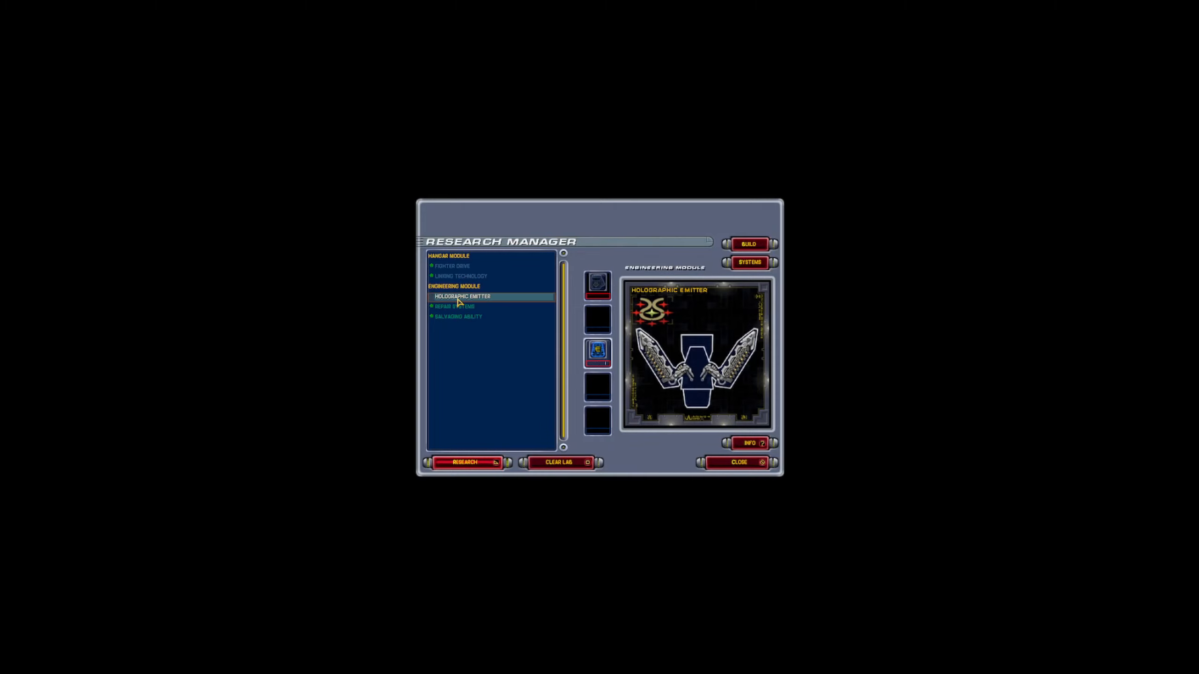
left_click(736, 462)
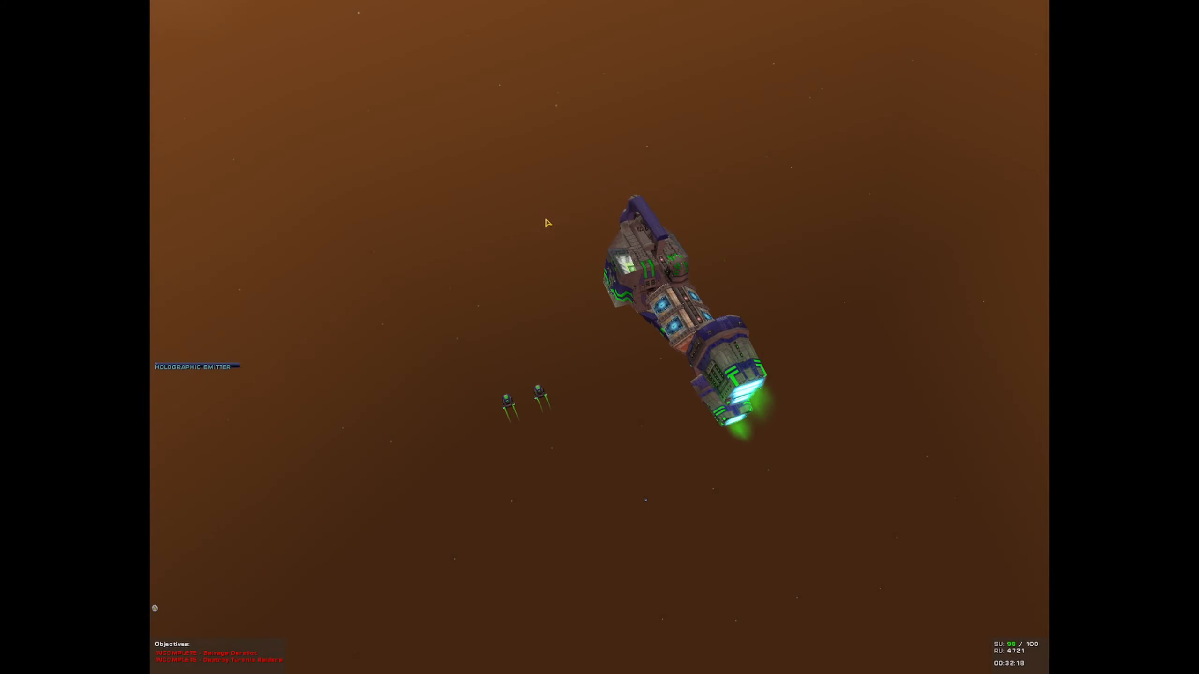
Pause the mission and save progress as a new save named 'Eg 5'
key("Escape")
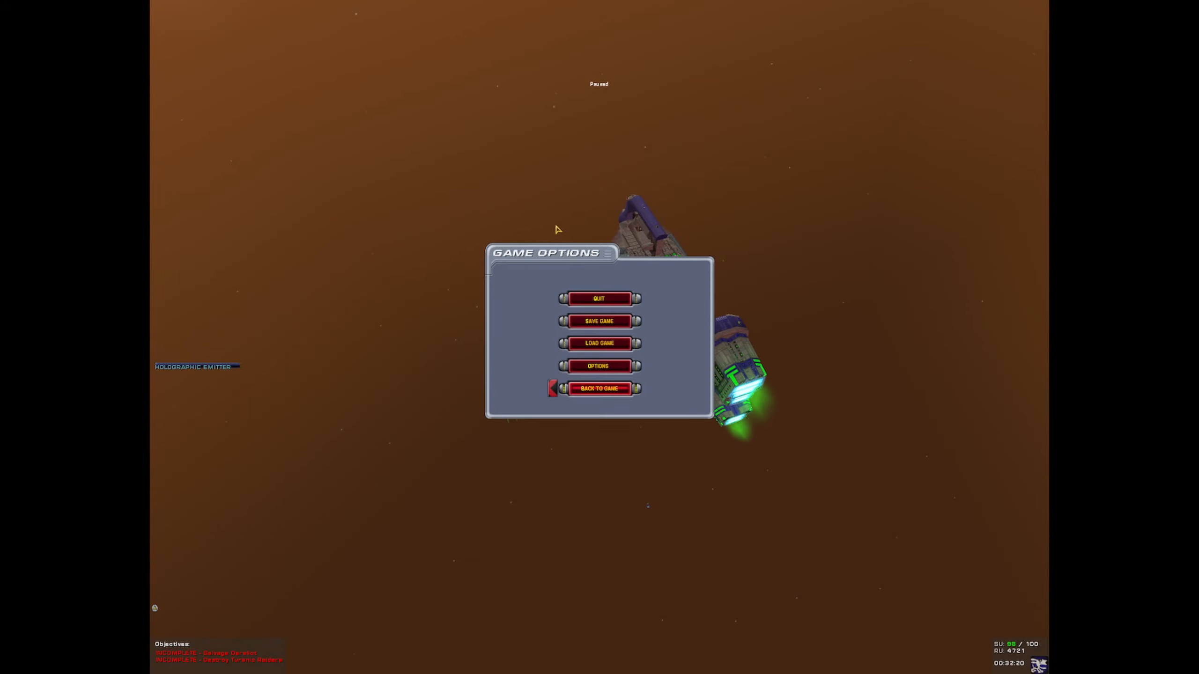
left_click(599, 320)
type("Eg 5")
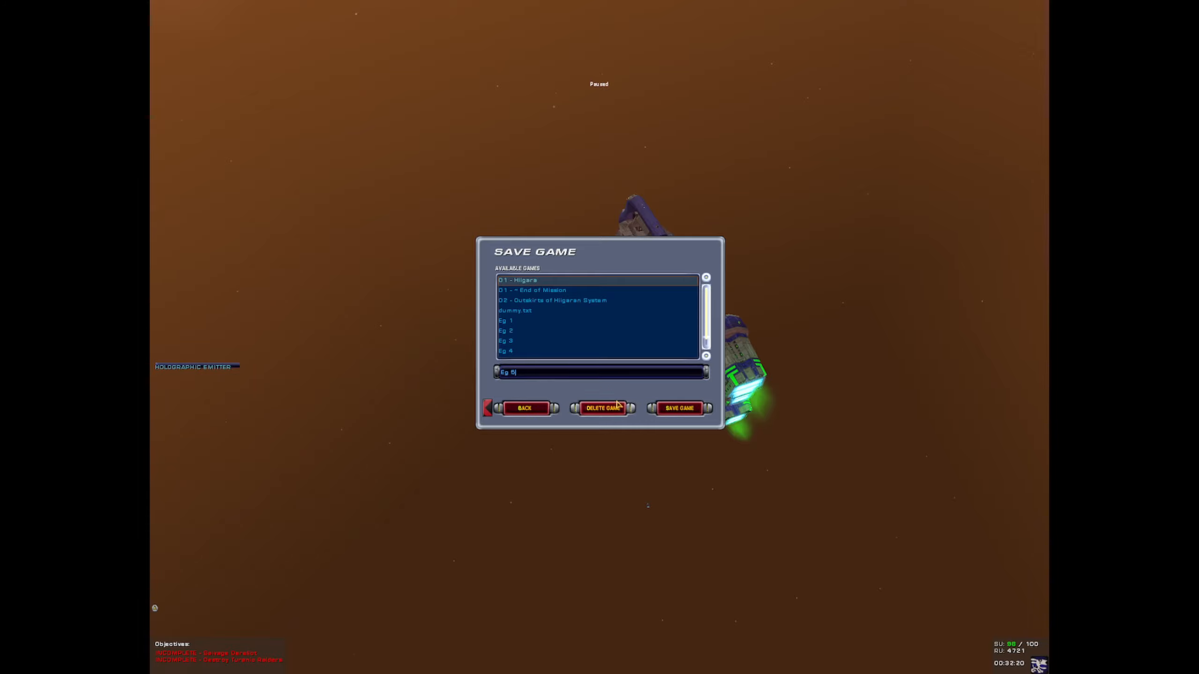
left_click(678, 407)
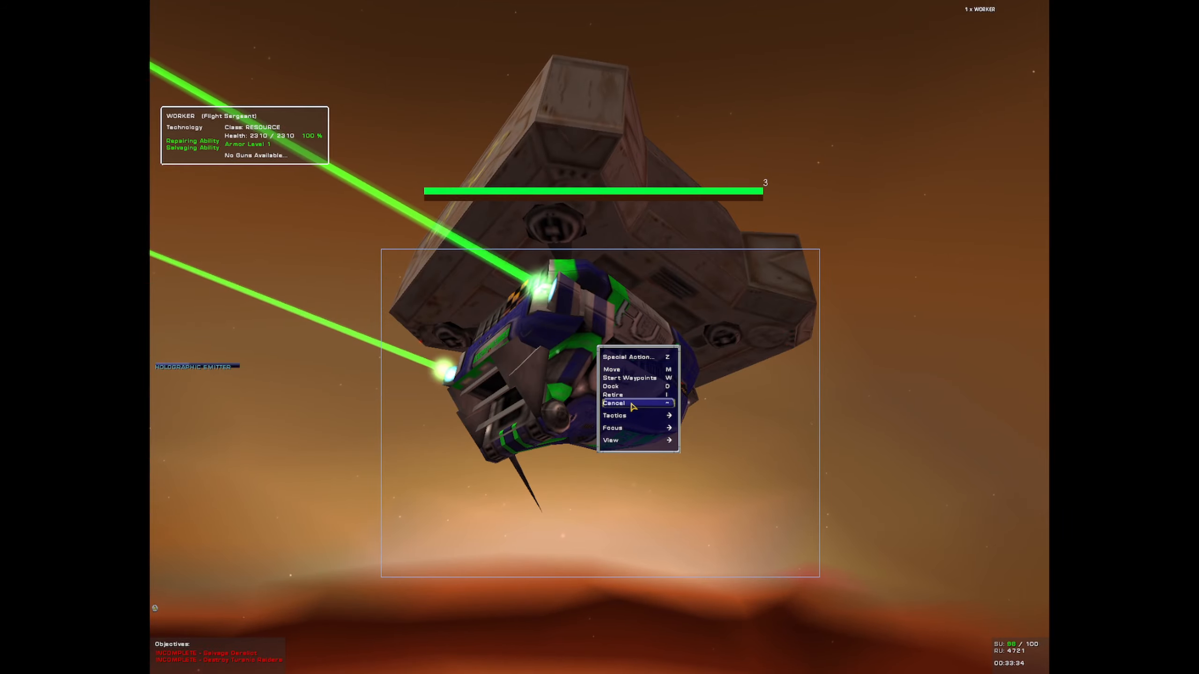
left_click(614, 402)
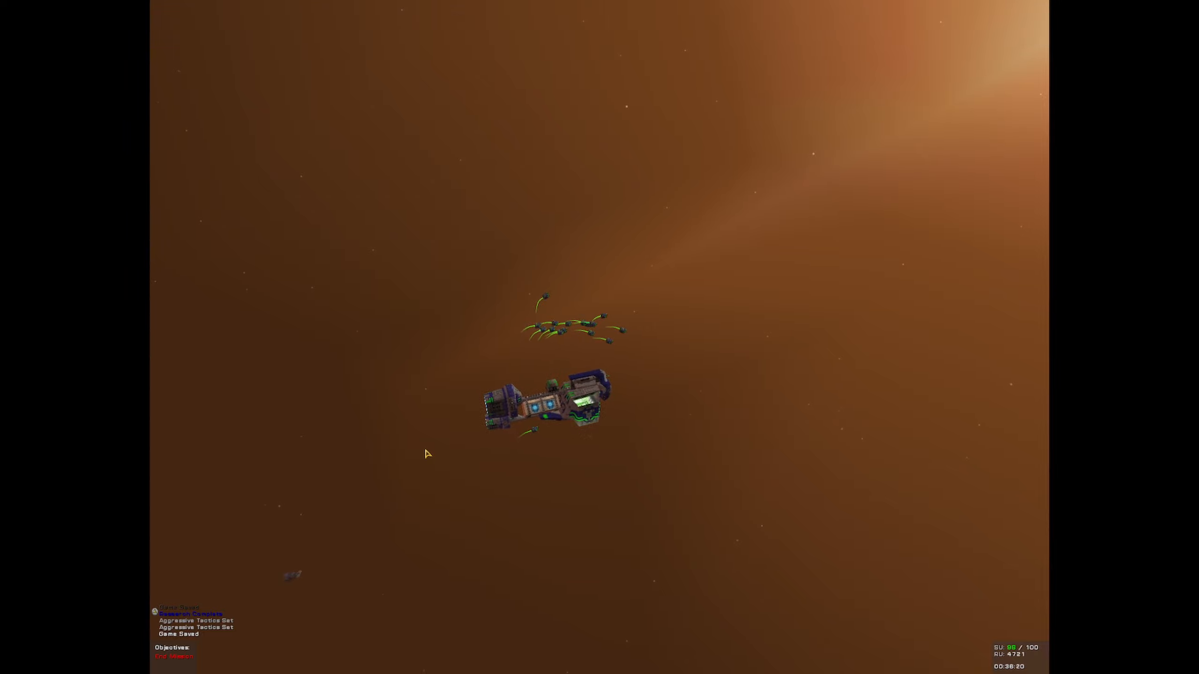
Pause the game to bring up the options menu once the fighters have regrouped
key("Escape")
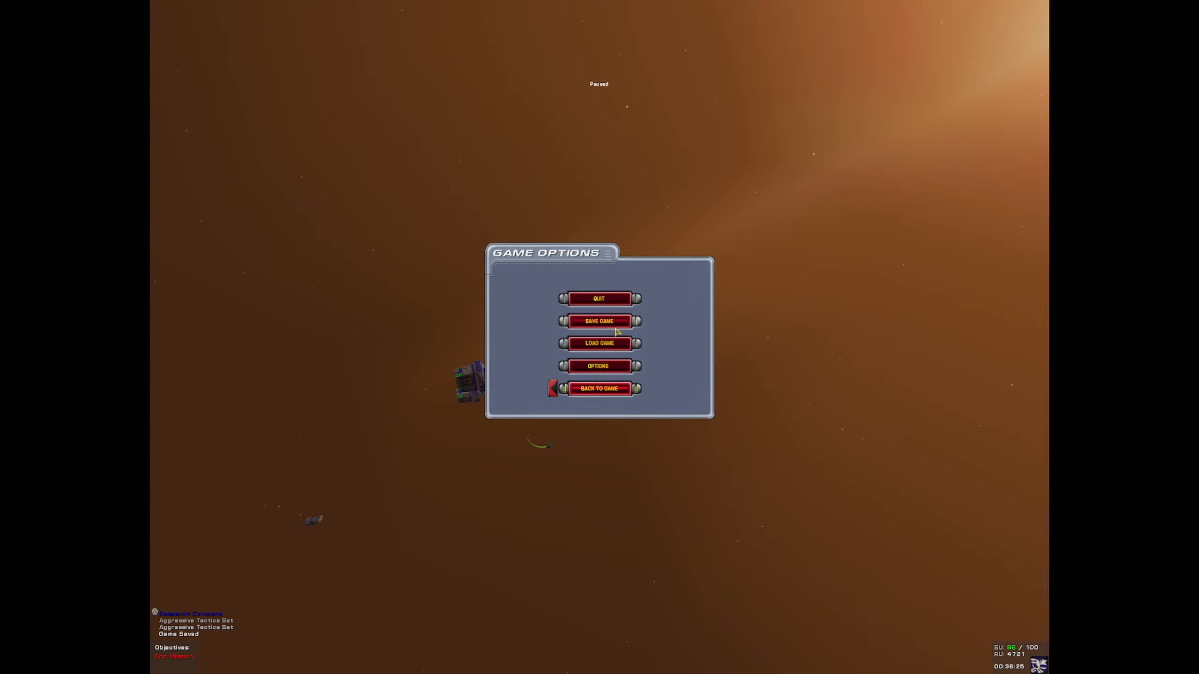
Save the campaign progress from Game Options under the name 'Eg 6'
left_click(599, 320)
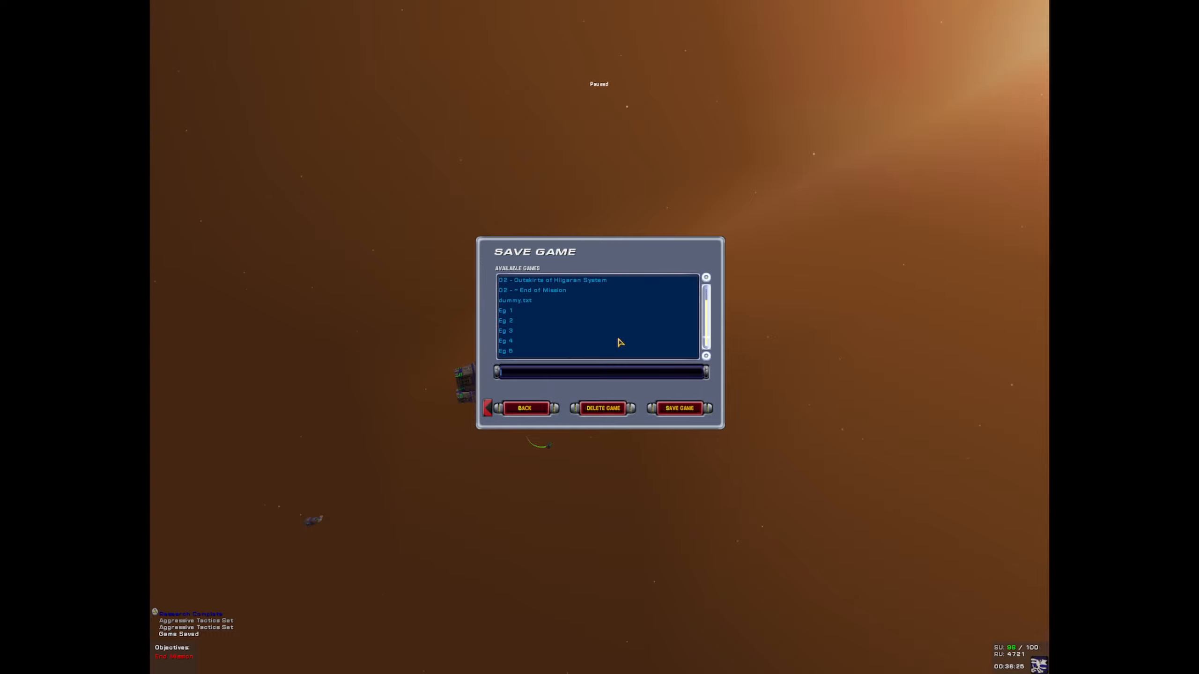
type("EN")
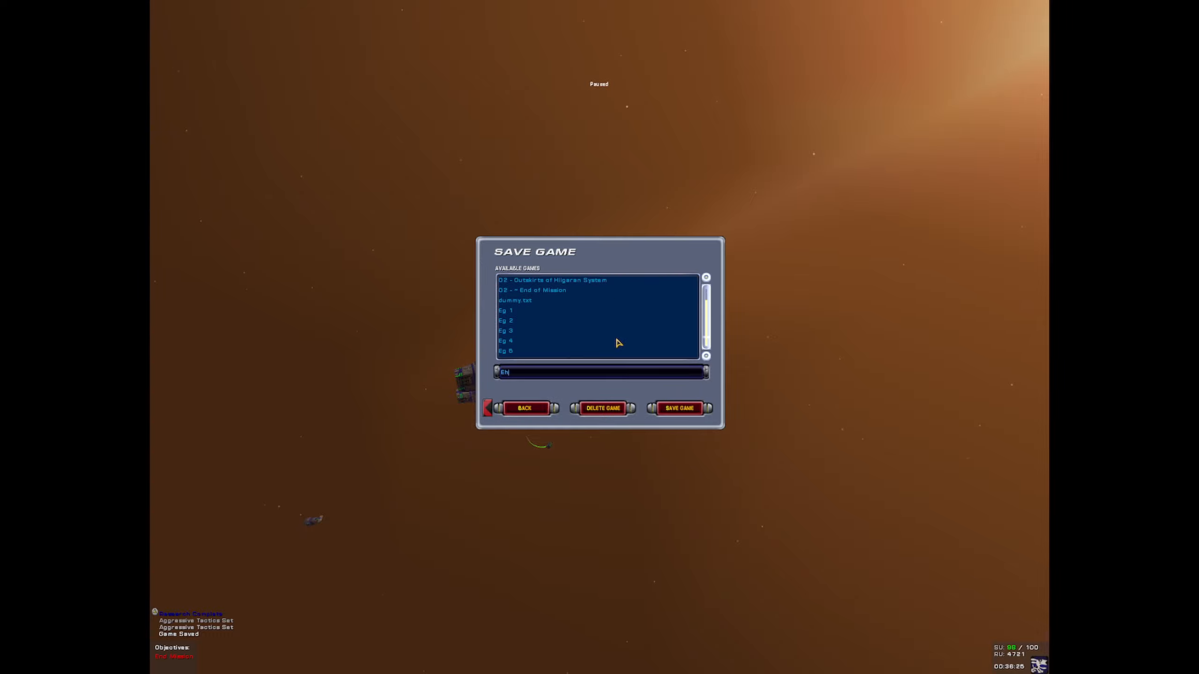
type("Eg 6")
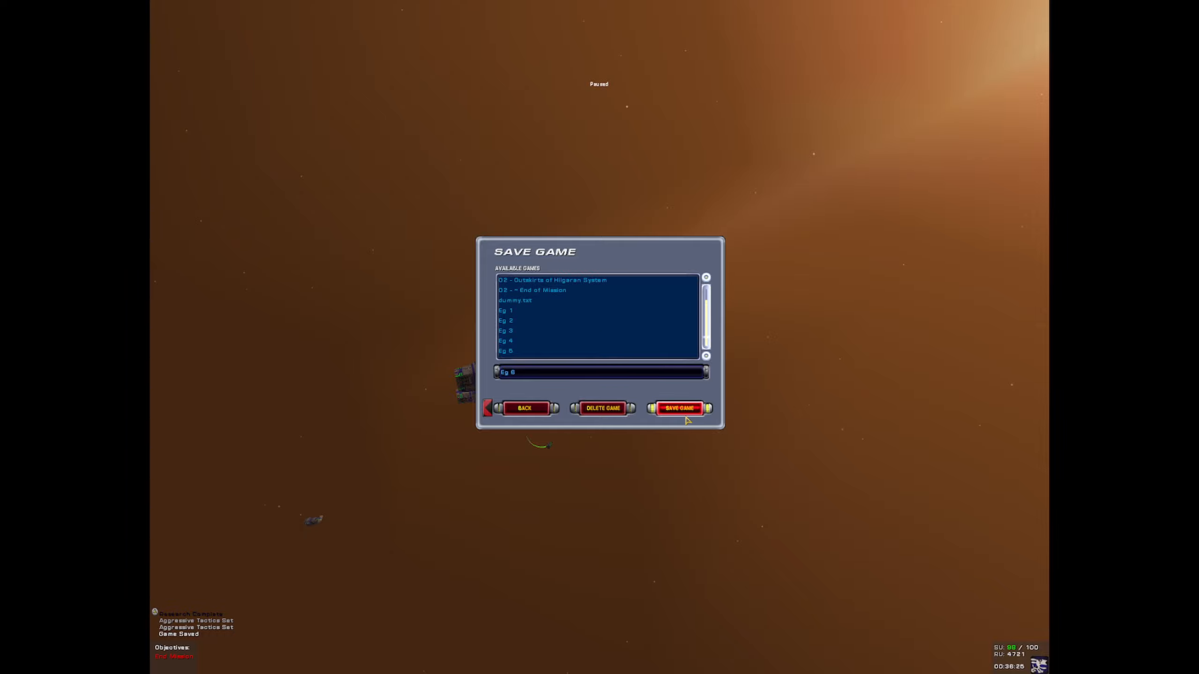
left_click(678, 408)
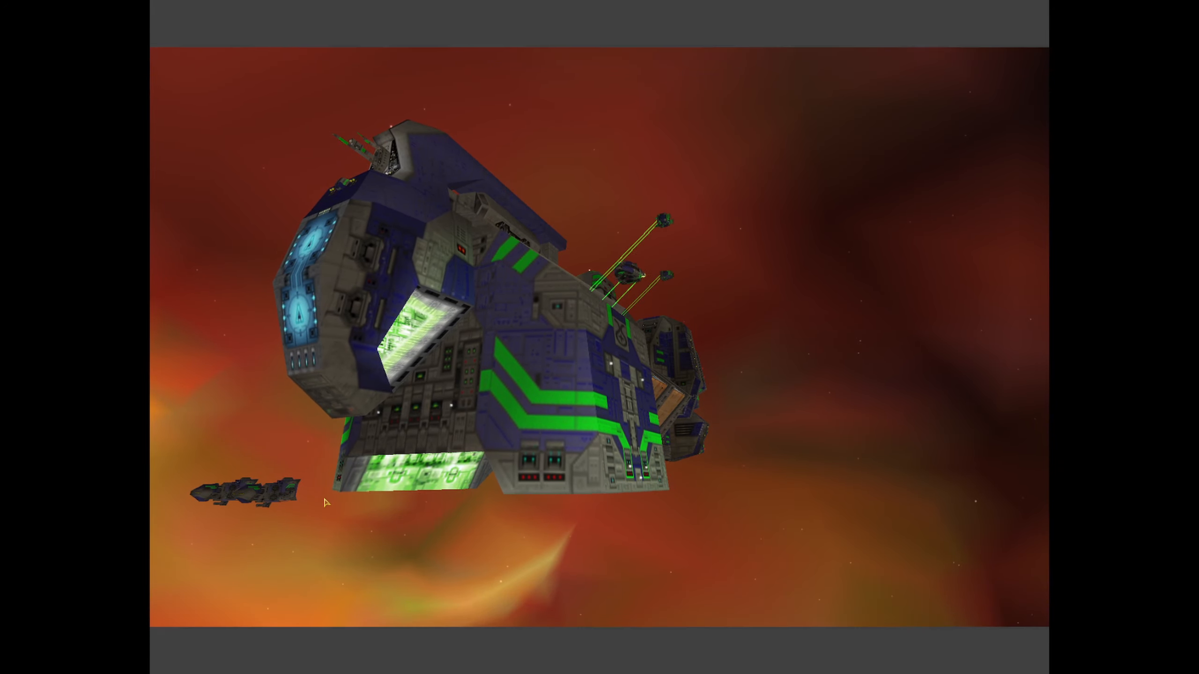
Pause the newly loaded mission after the cutscene to show the Game Options menu
key("Escape")
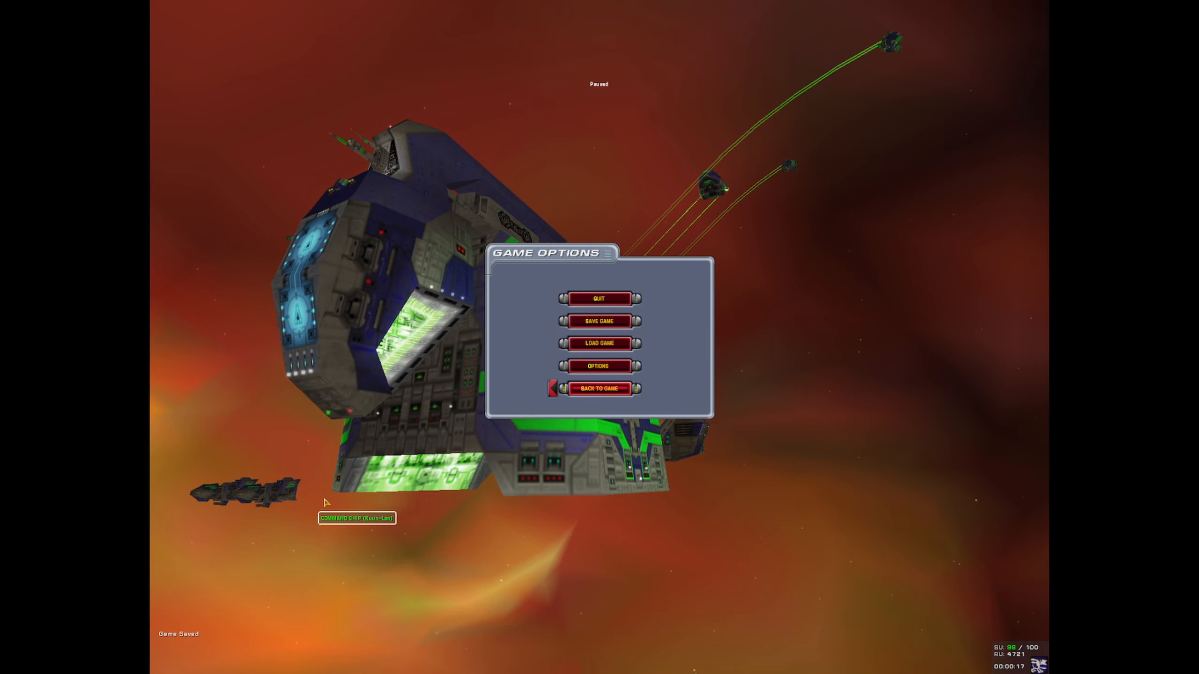